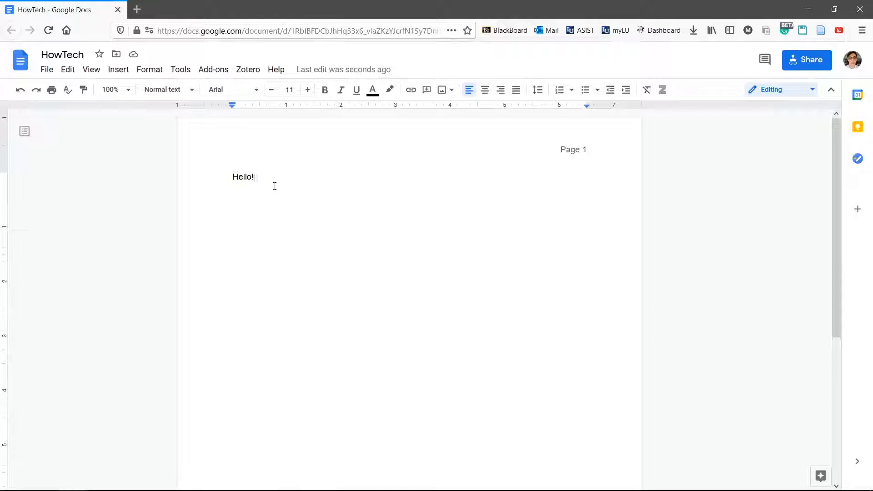
Insert a page break after 'Hello!' so a second page begins there.
{"action": "left_click", "coordinate": [117, 69]}
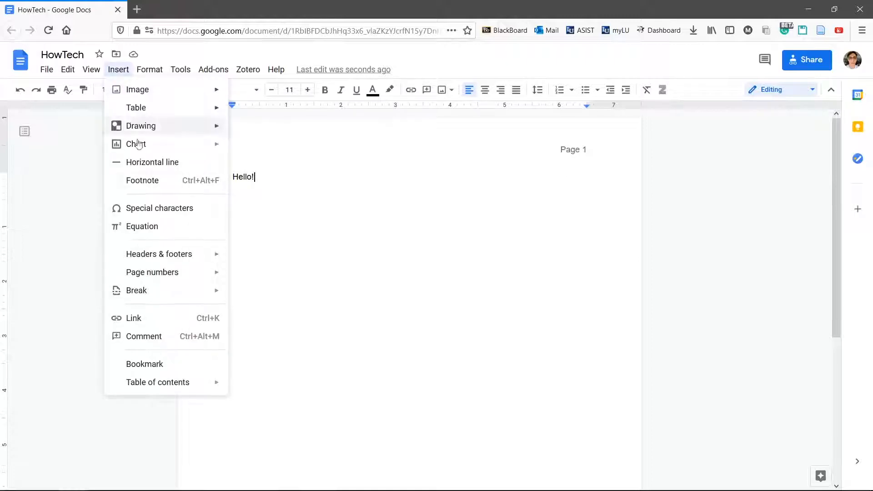
{"action": "left_click", "coordinate": [136, 291]}
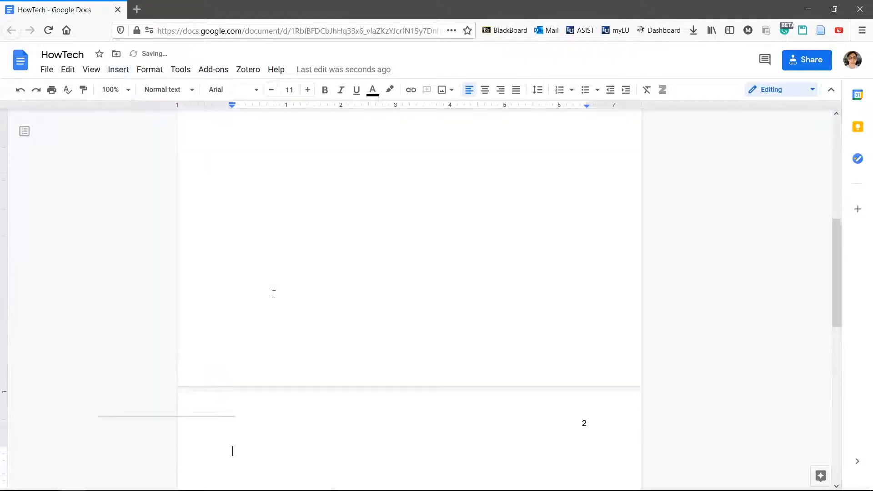
{"action": "key", "text": "ctrl+enter"}
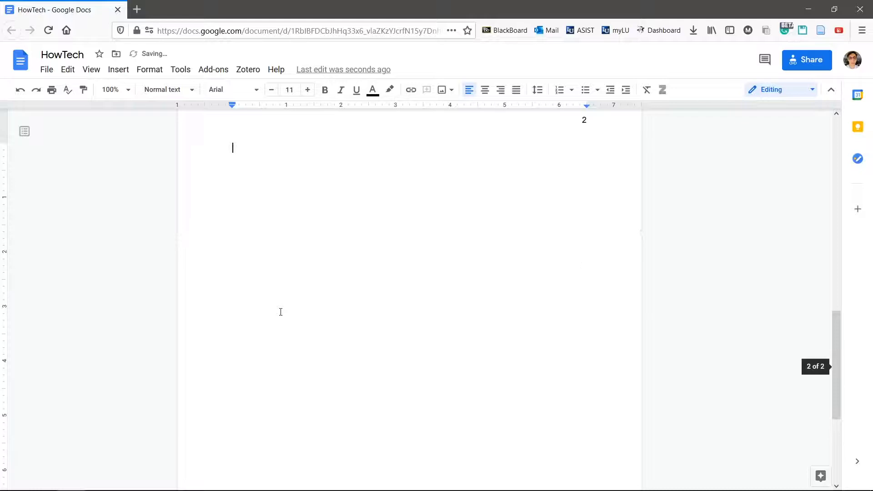
{"action": "type", "text": "Hello!"}
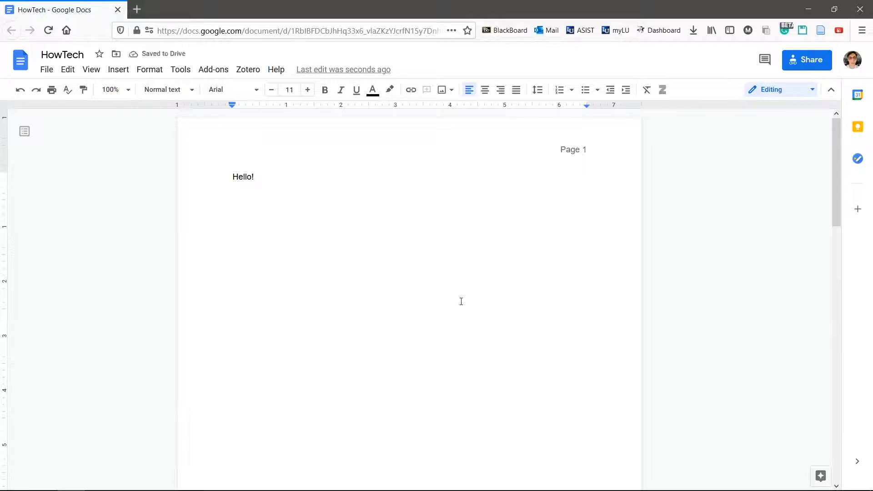
{"action": "mouse_move", "coordinate": [365, 207]}
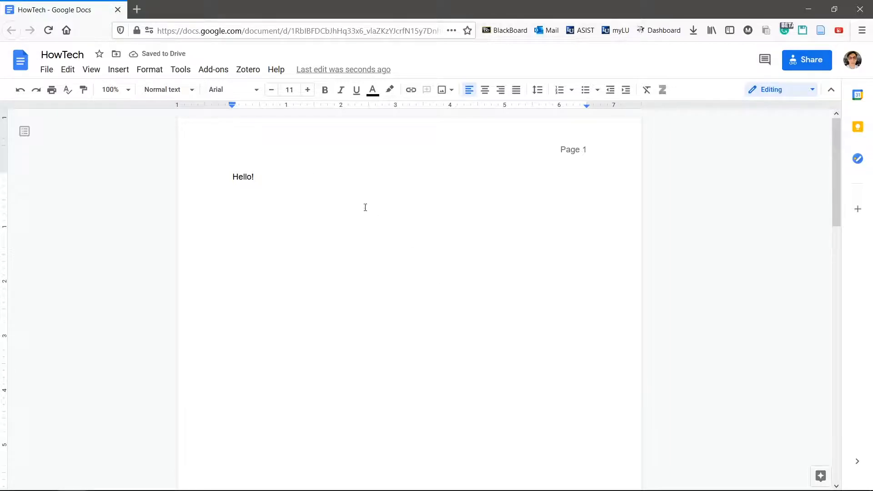
{"action": "scroll", "scroll_direction": "down", "scroll_amount": 3}
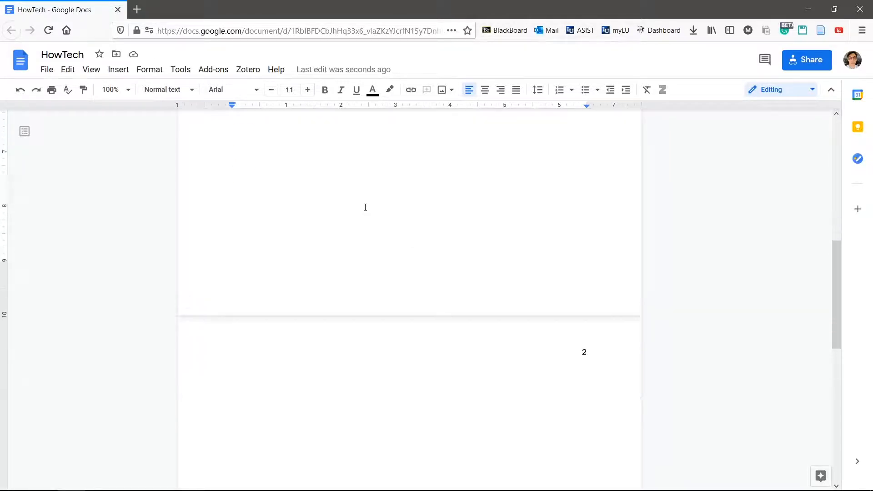